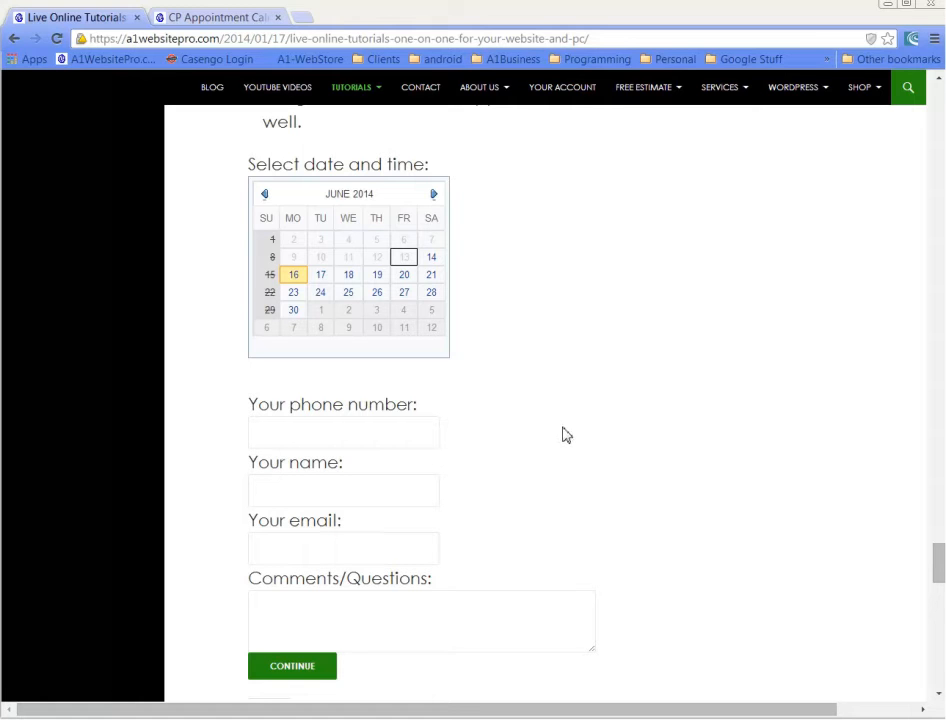
pyautogui.moveTo(622, 376)
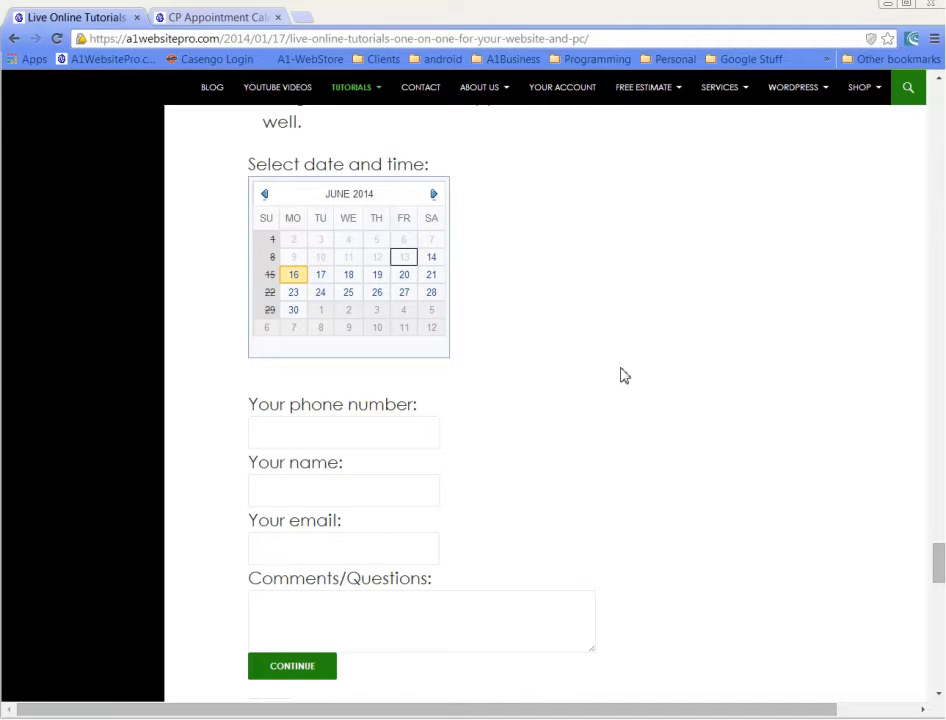
pyautogui.moveTo(640, 352)
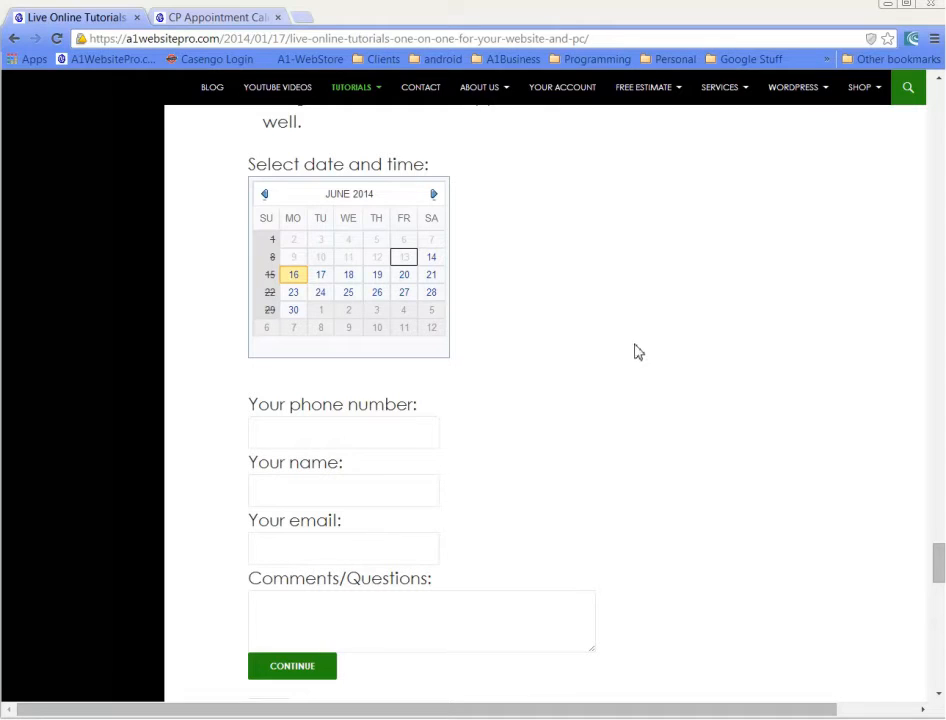
pyautogui.moveTo(500, 268)
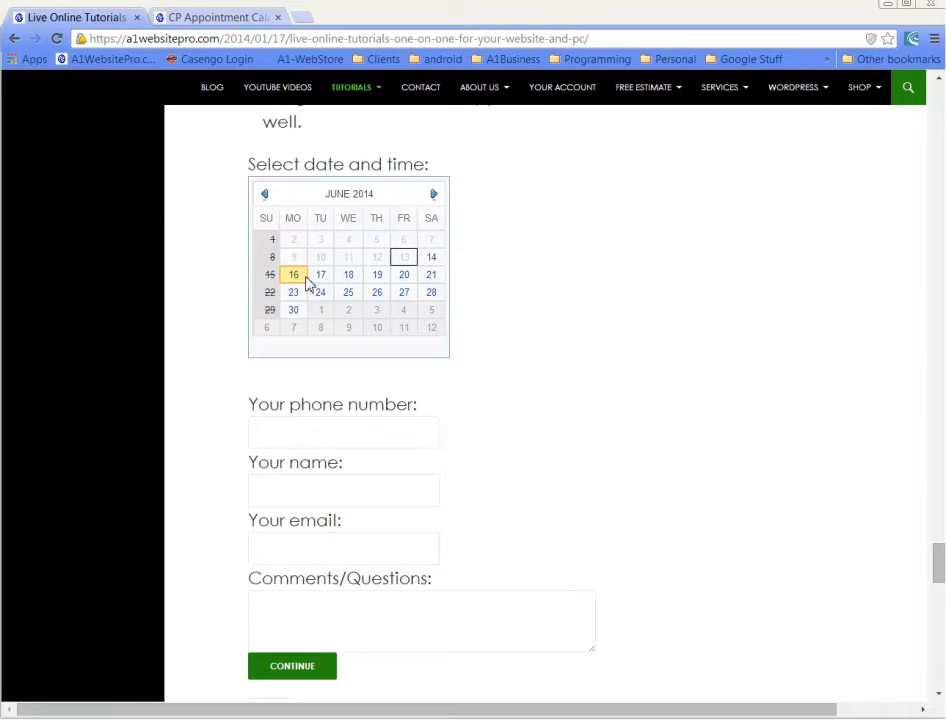
pyautogui.moveTo(692, 304)
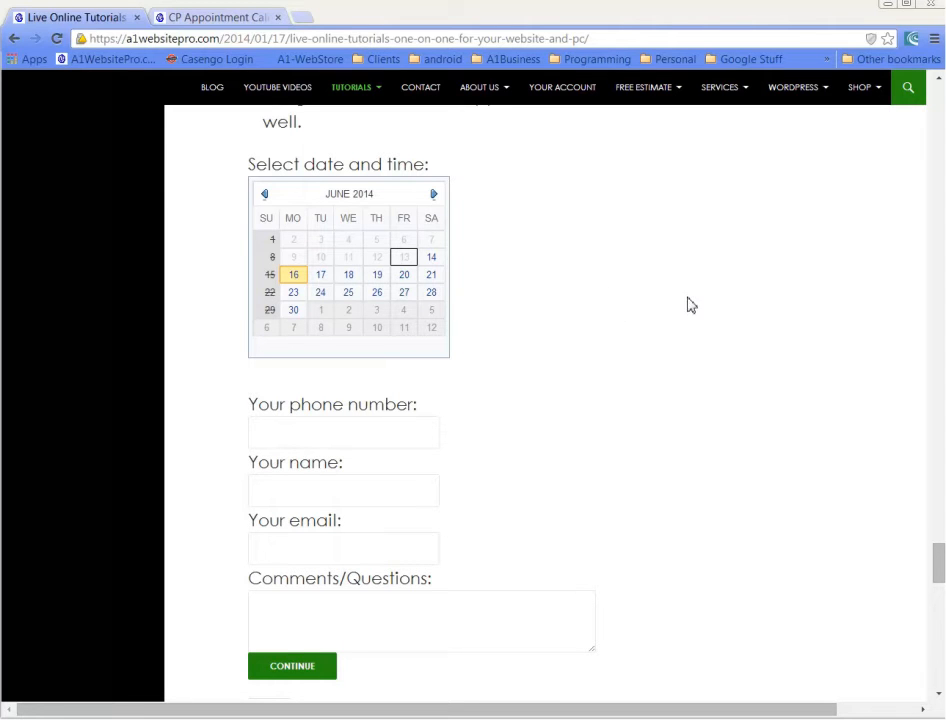
pyautogui.moveTo(500, 390)
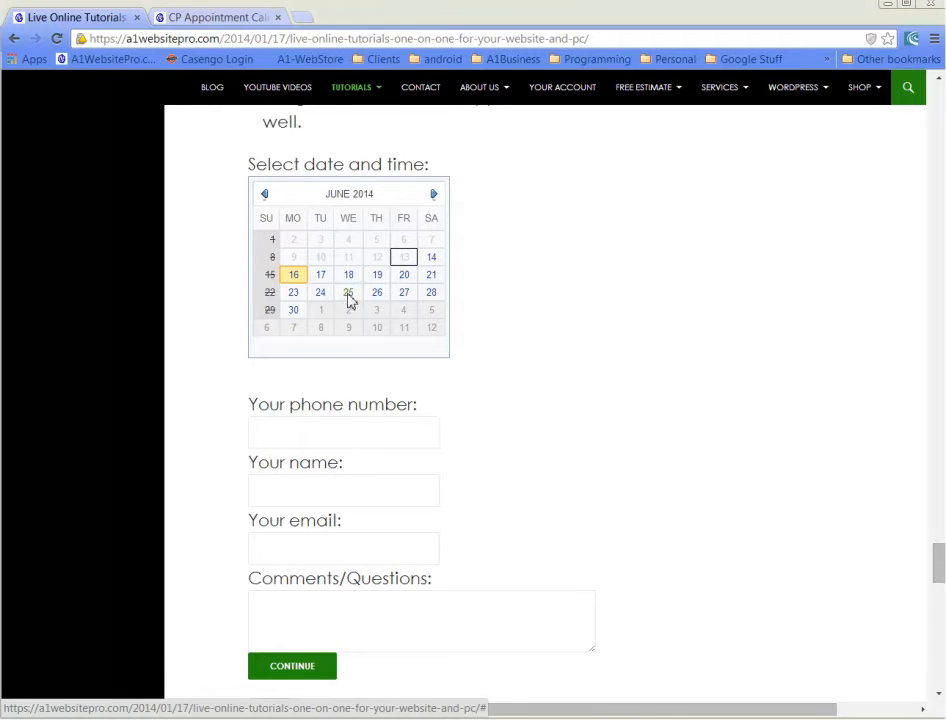
# Book June 25 at 2:00 pm, enter phone, name, email and 'comment', and continue to payment.
pyautogui.click(348, 292)
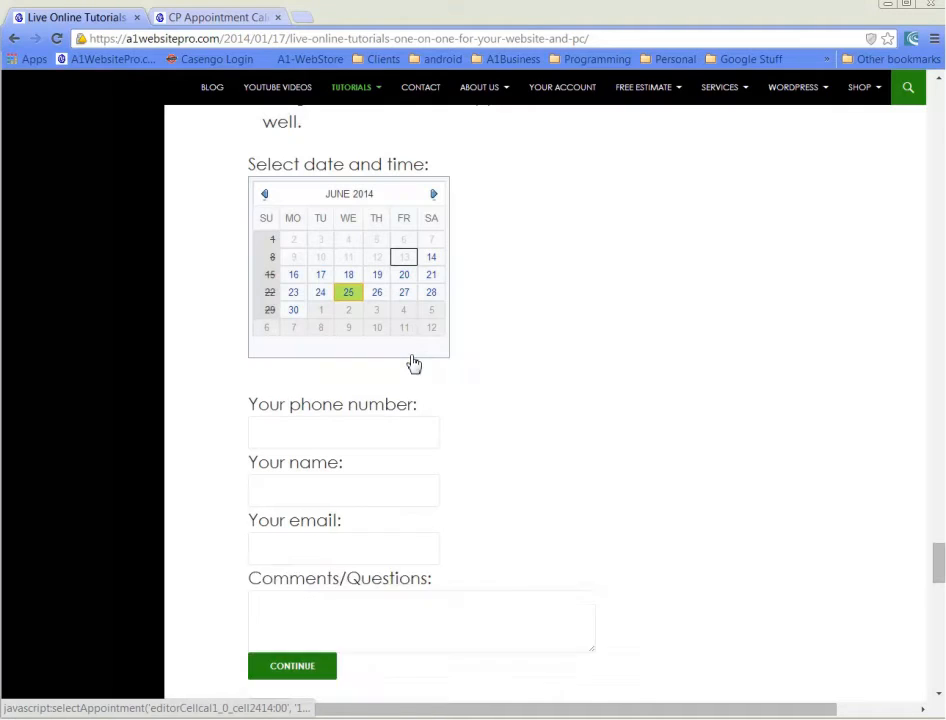
pyautogui.click(348, 292)
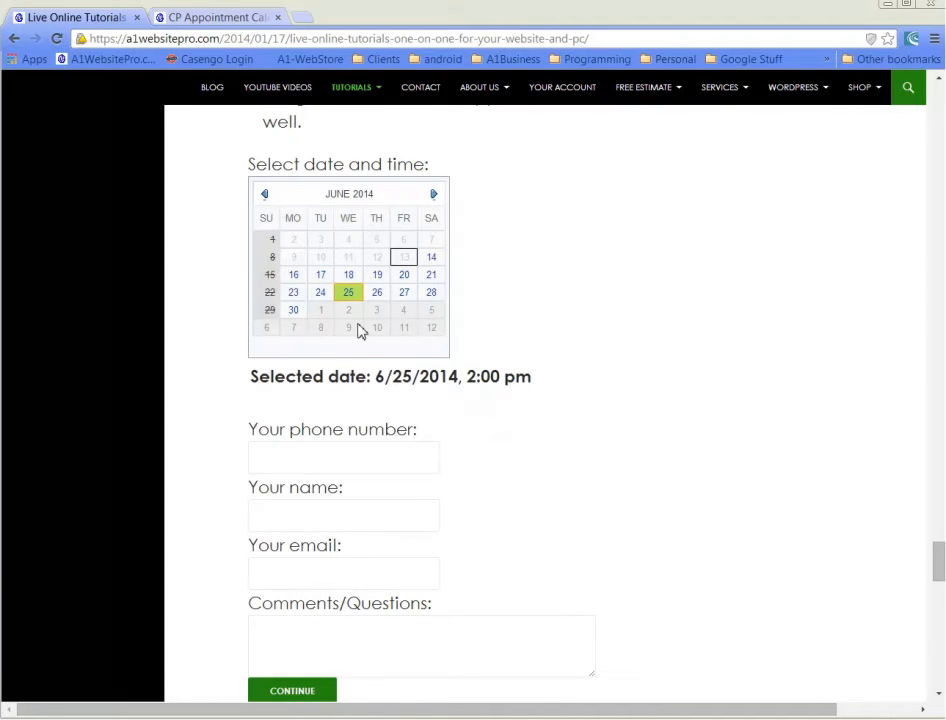
pyautogui.click(344, 456)
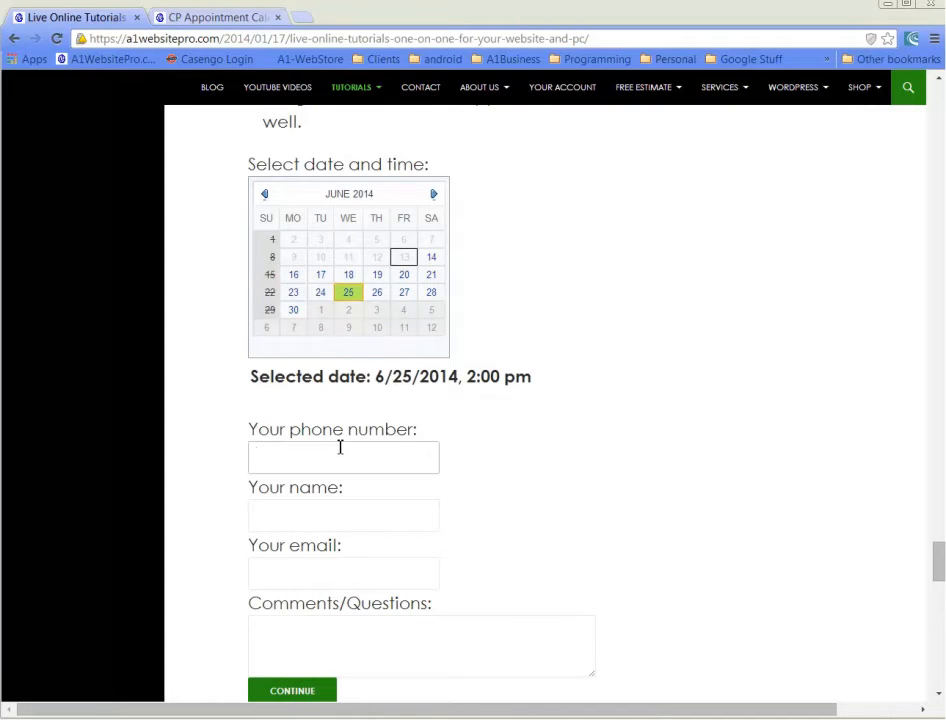
pyautogui.click(344, 456)
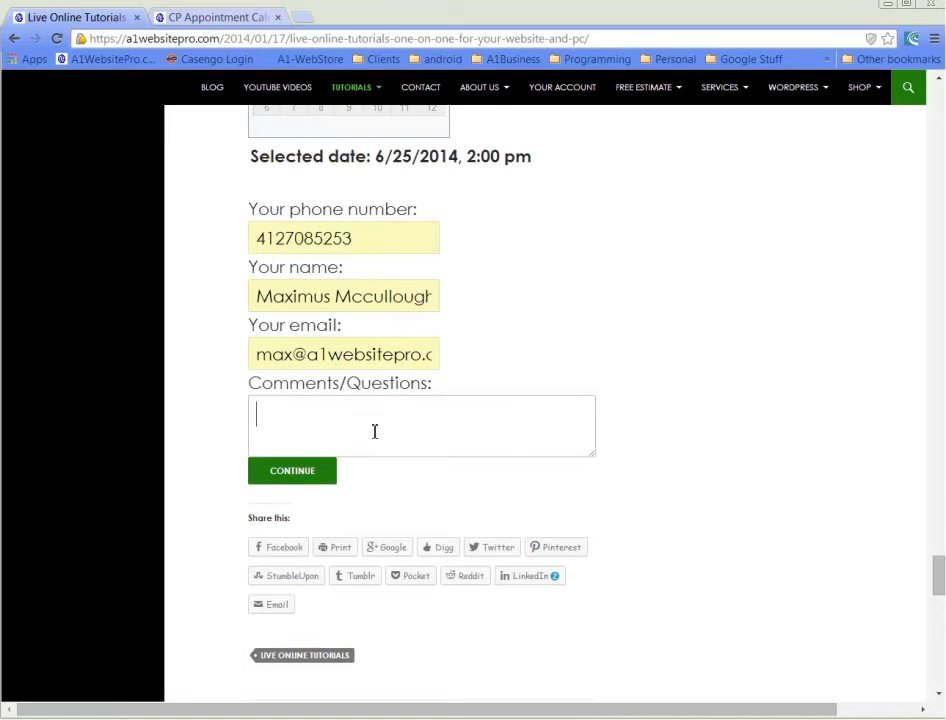
pyautogui.write('comment')
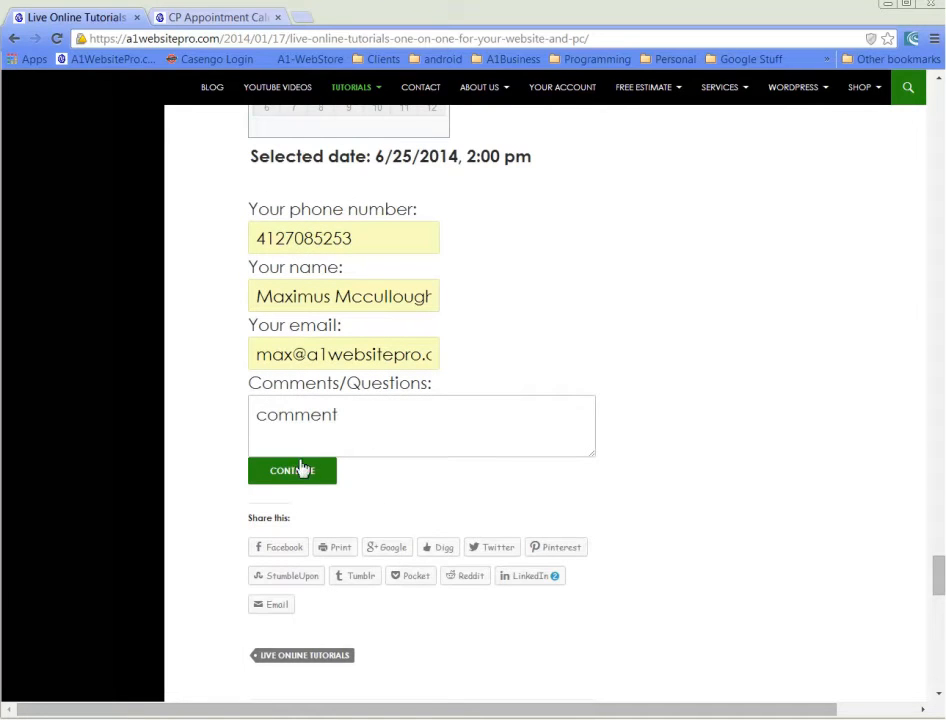
pyautogui.click(292, 470)
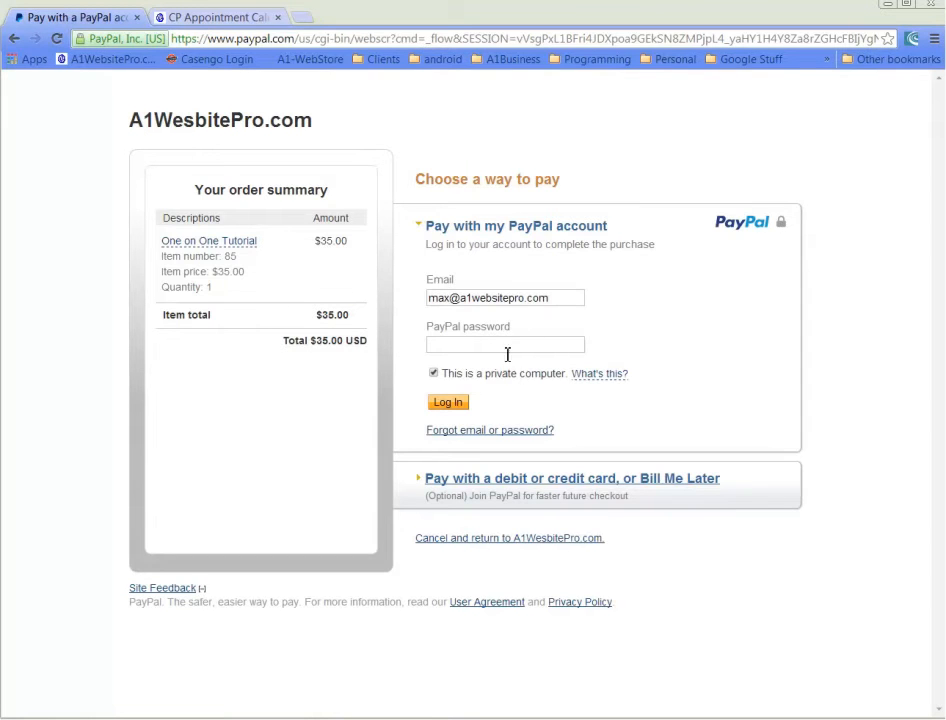
pyautogui.moveTo(348, 376)
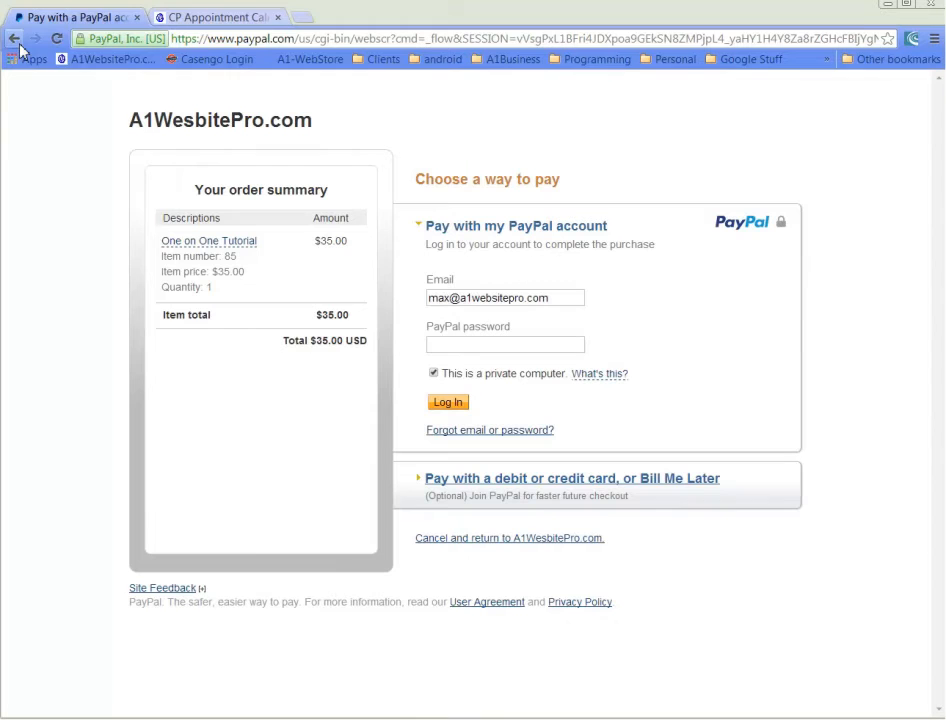
# Leave the $35 PayPal checkout and go back to the booking page.
pyautogui.click(14, 38)
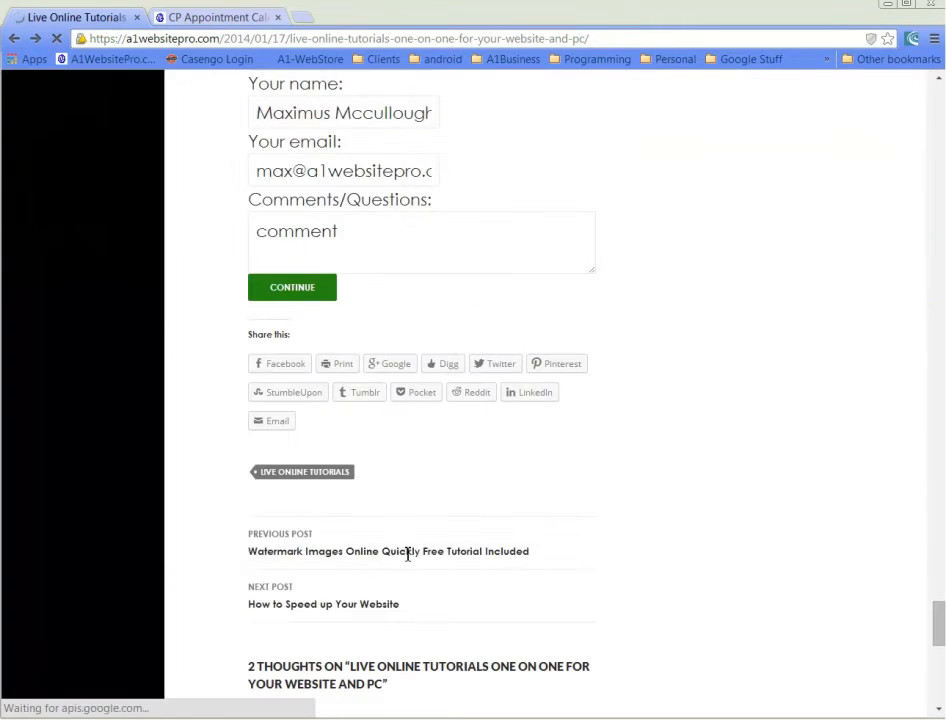
pyautogui.click(212, 16)
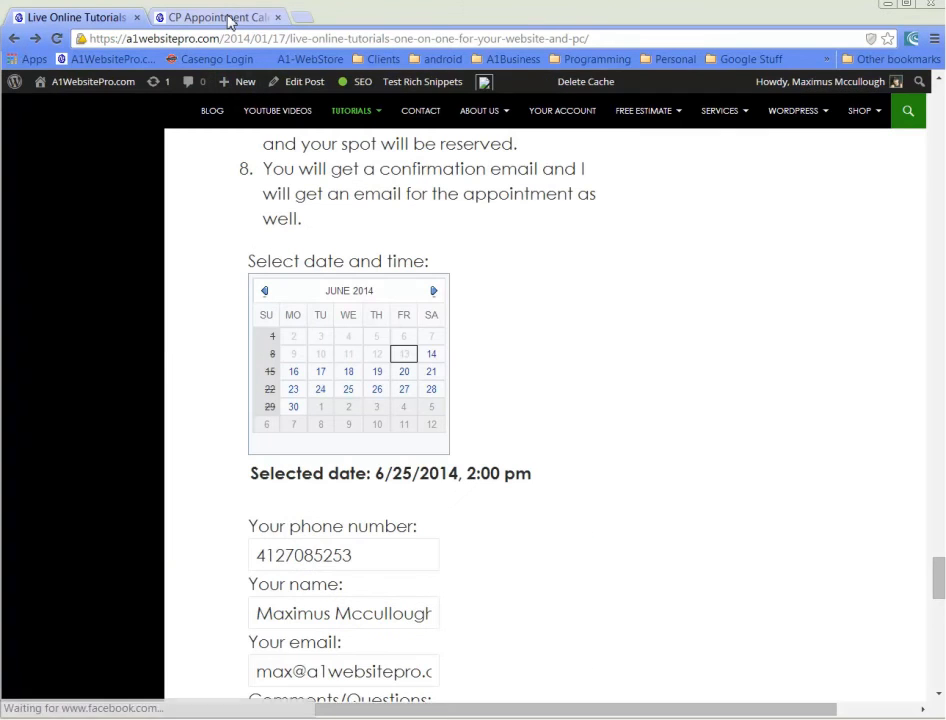
# Switch to the calendar admin settings, review Working Dates and show Monday's time settings.
pyautogui.click(216, 16)
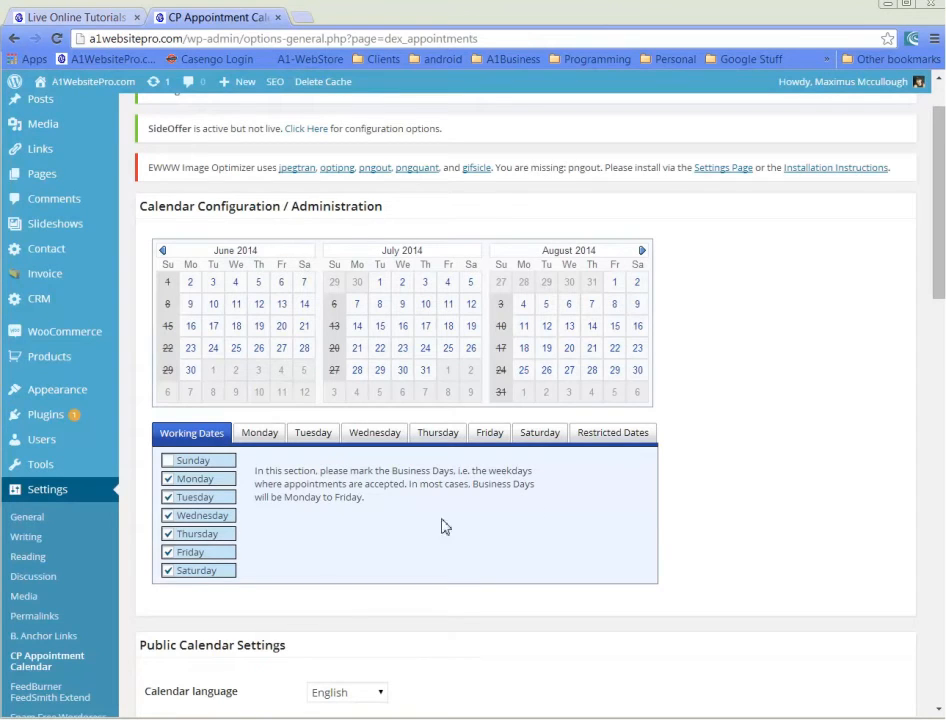
pyautogui.moveTo(520, 444)
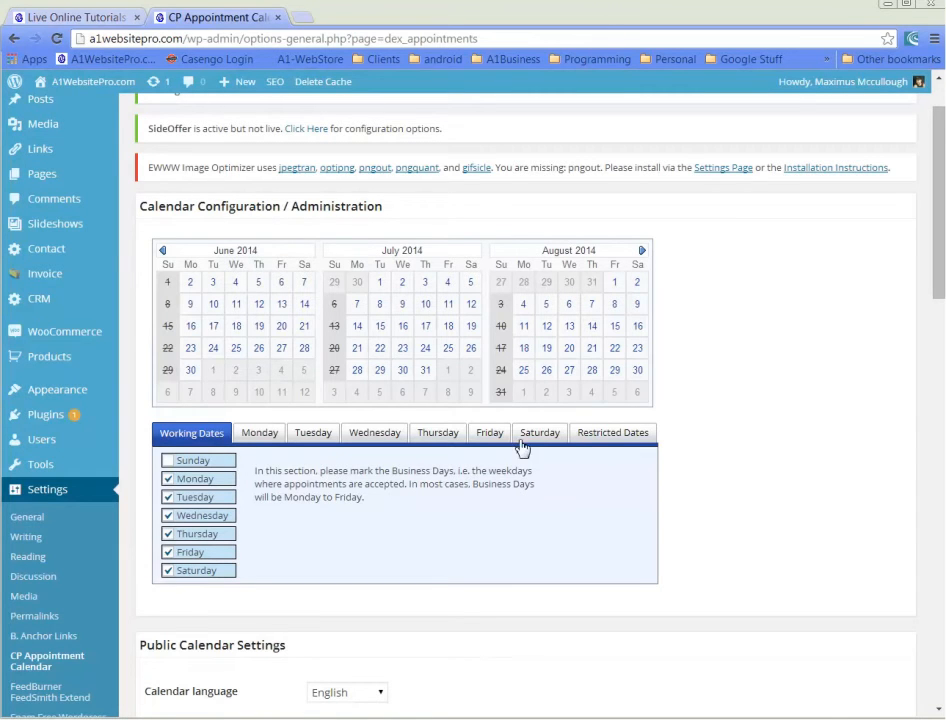
pyautogui.moveTo(336, 544)
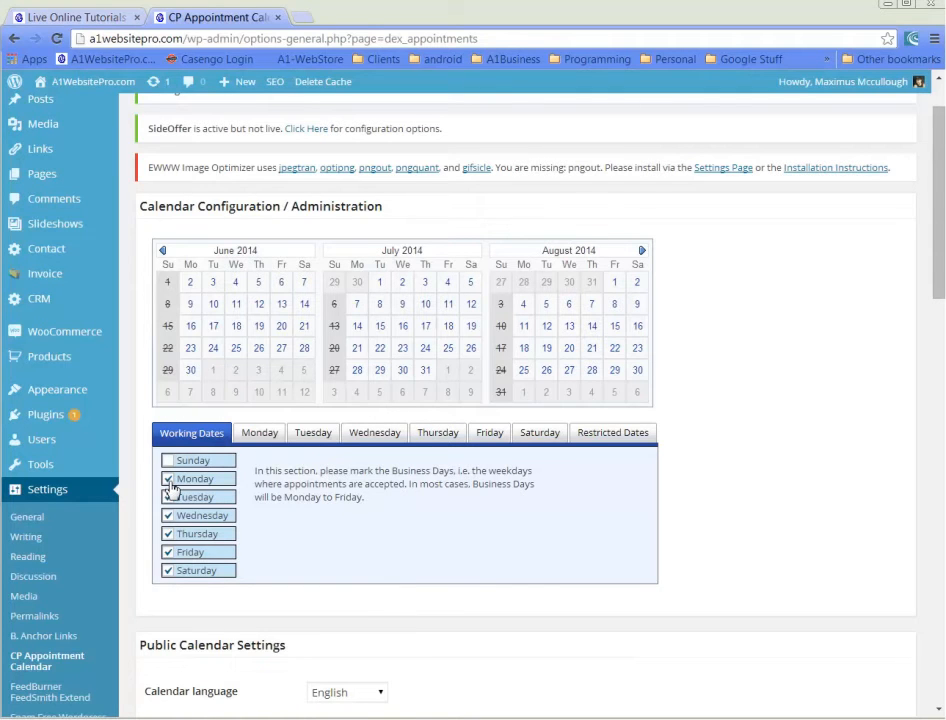
pyautogui.click(168, 478)
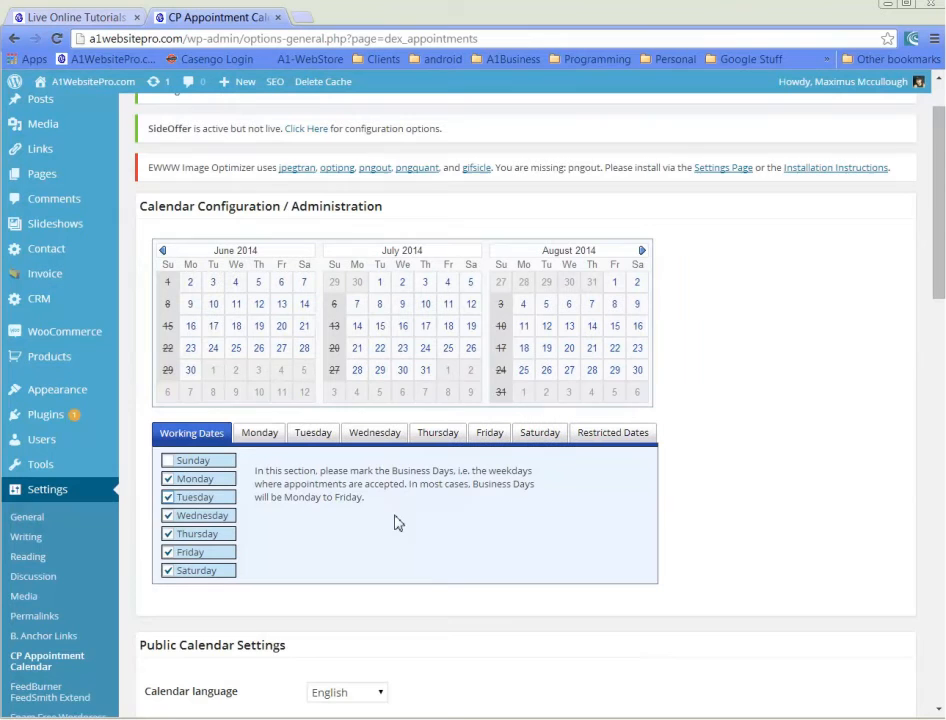
pyautogui.click(260, 432)
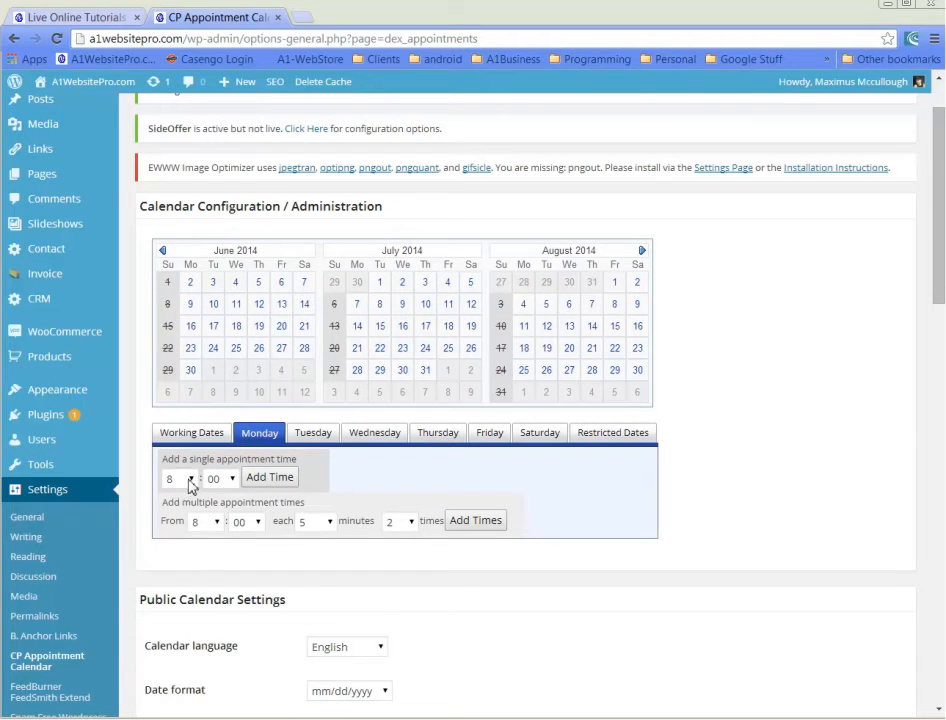
# Add a 13:00 appointment time to Monday, then clear the listed 13:00 entry.
pyautogui.click(180, 478)
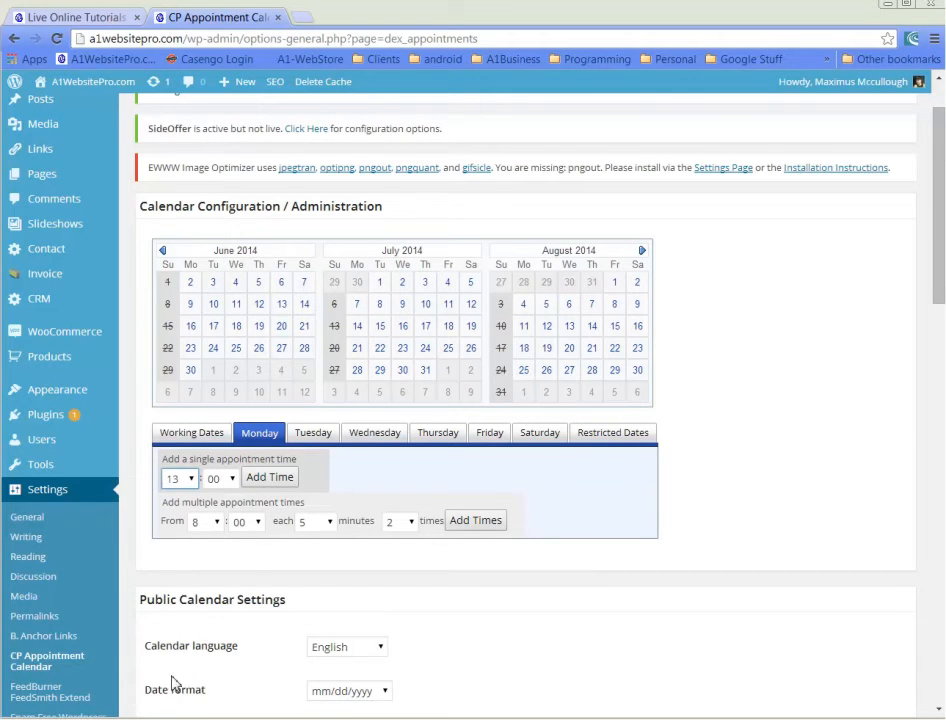
pyautogui.click(270, 476)
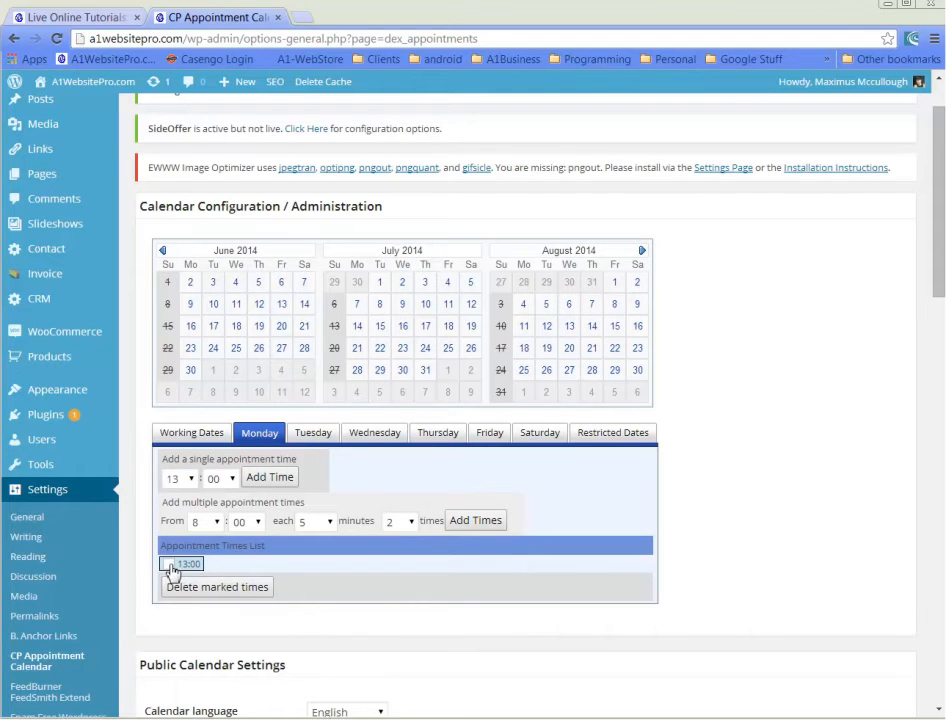
pyautogui.click(216, 586)
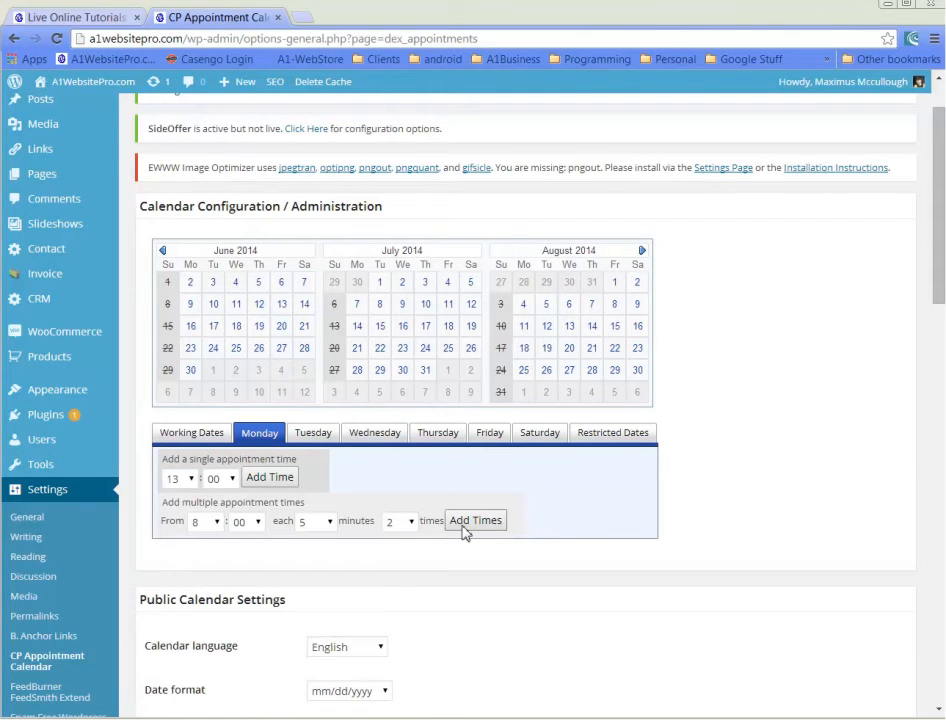
pyautogui.moveTo(680, 358)
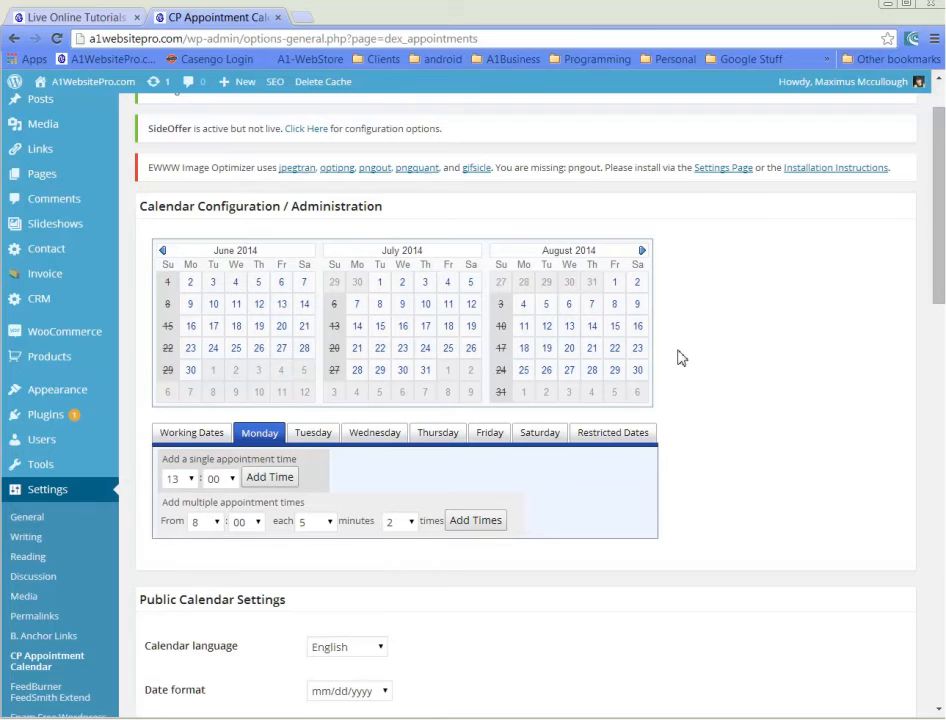
pyautogui.moveTo(548, 284)
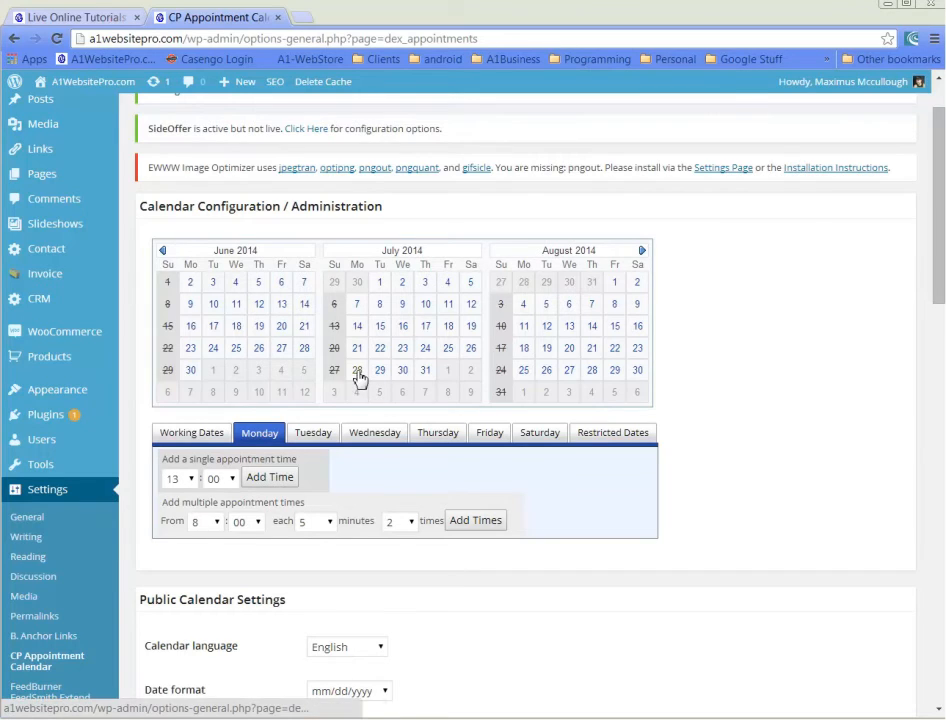
pyautogui.click(356, 370)
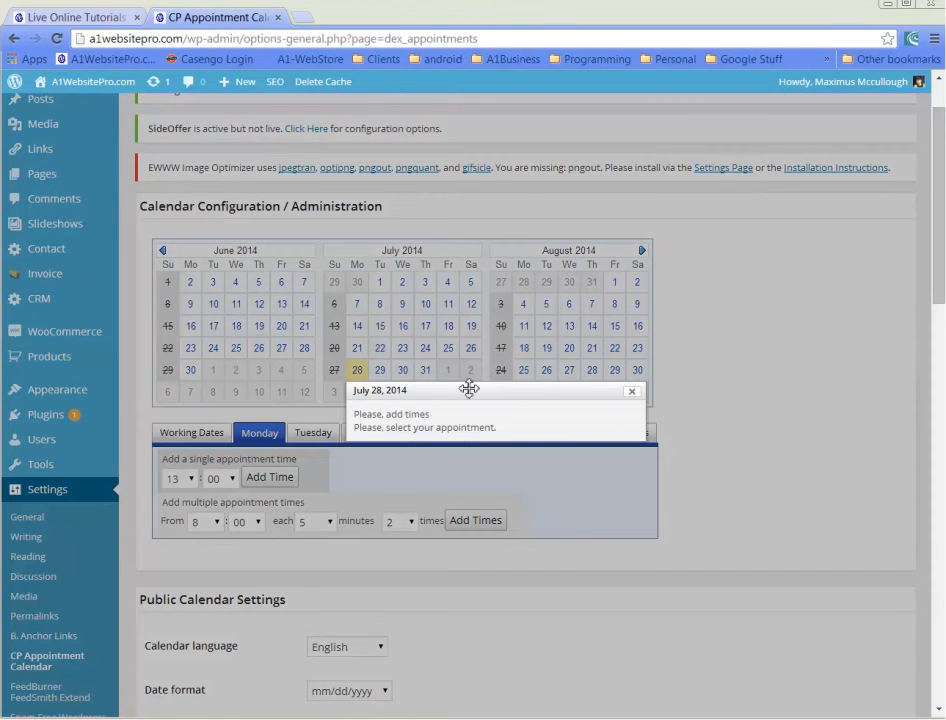
pyautogui.moveTo(644, 398)
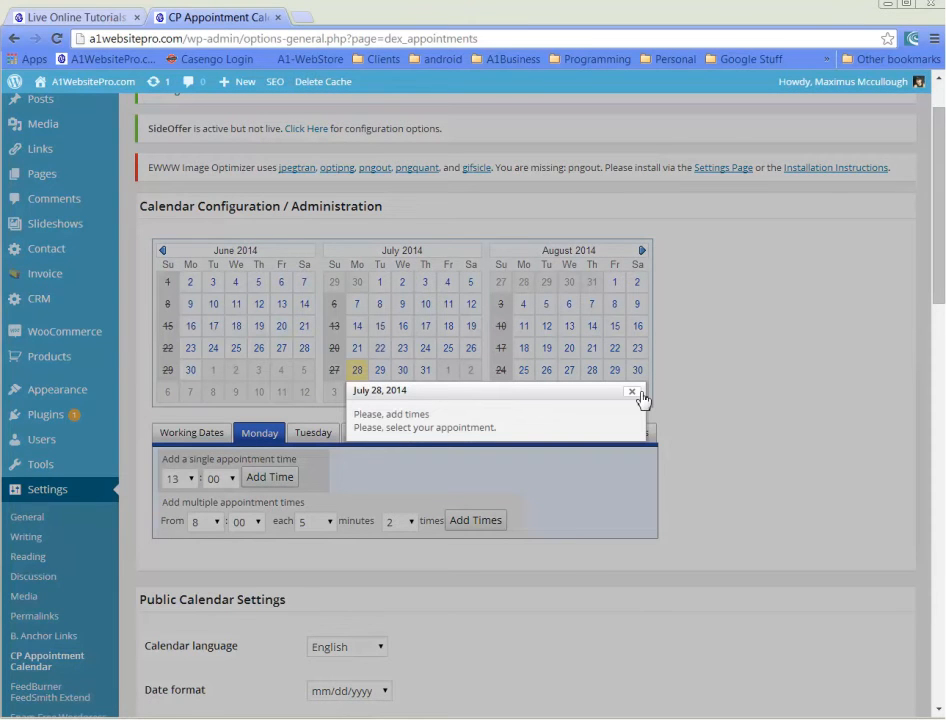
pyautogui.click(632, 390)
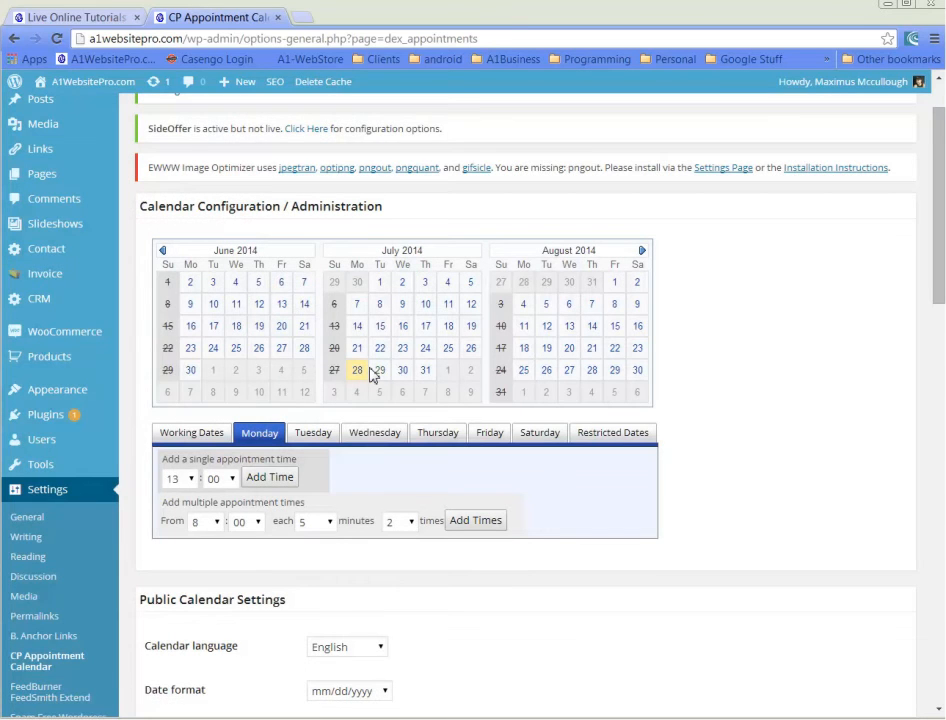
pyautogui.click(380, 370)
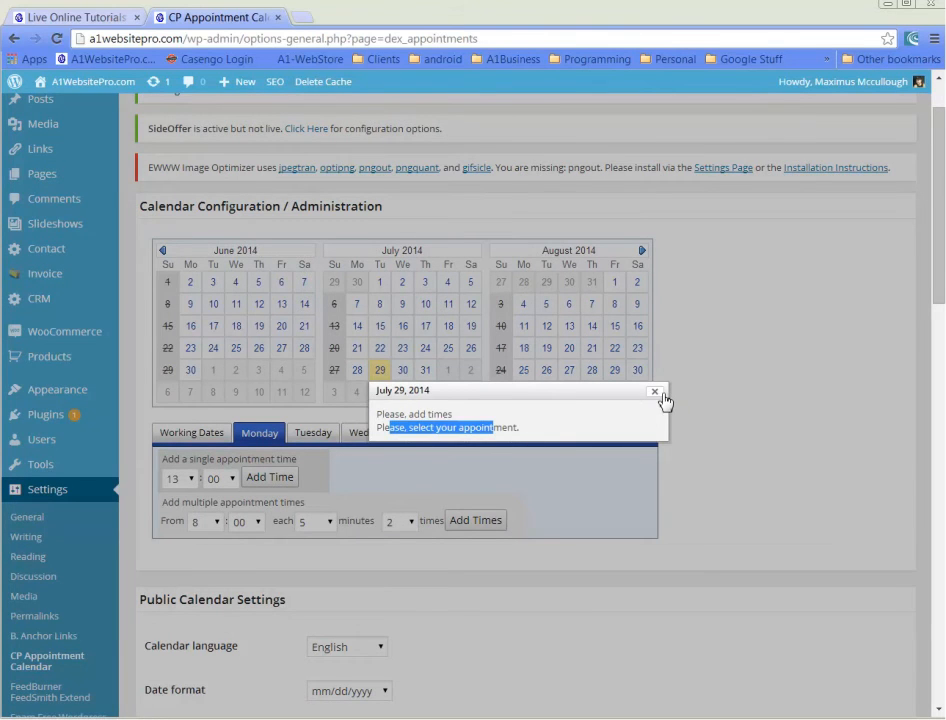
pyautogui.click(654, 390)
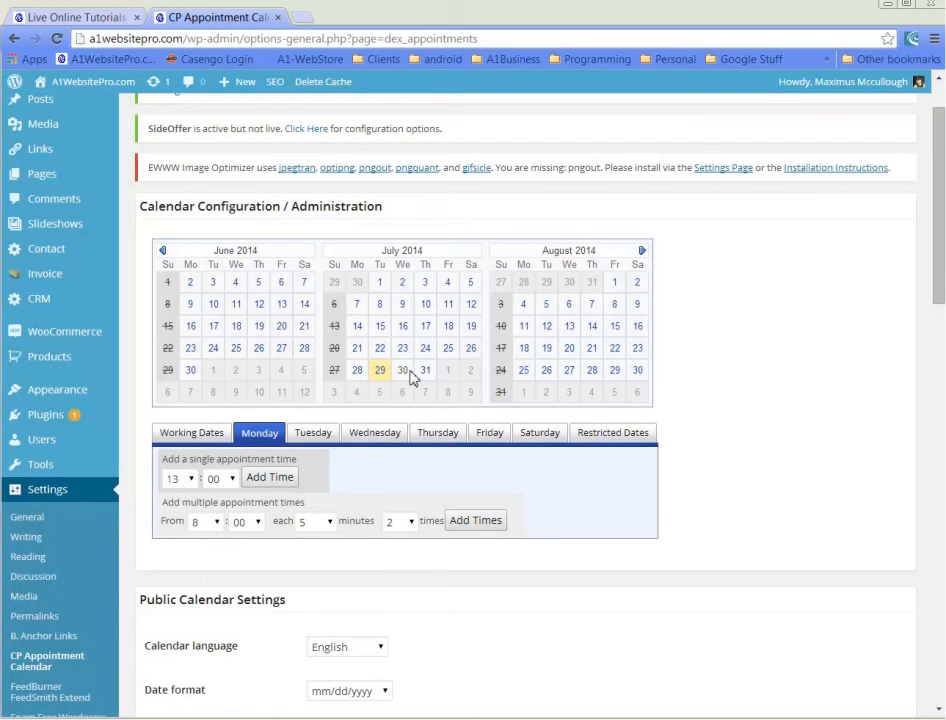
pyautogui.moveTo(704, 448)
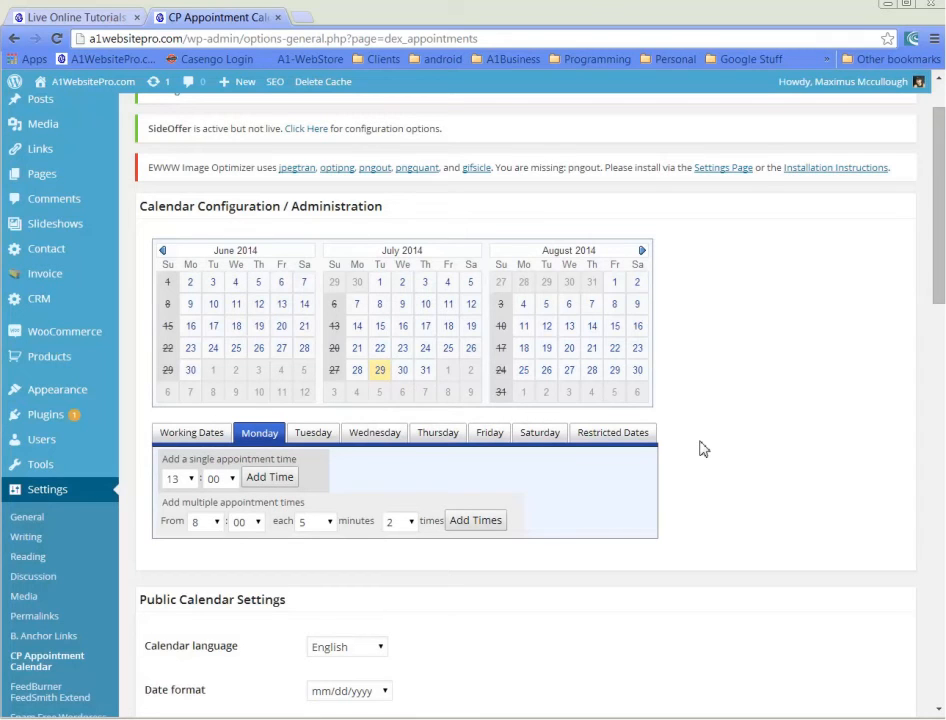
pyautogui.moveTo(724, 480)
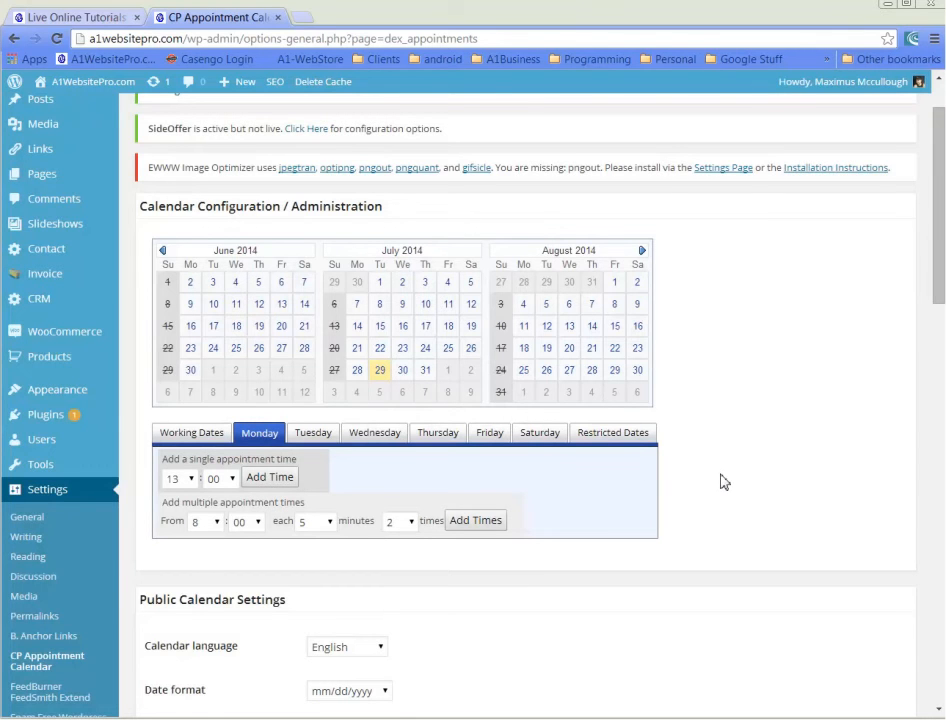
# Show Restricted Dates and move its calendar to July 2014.
pyautogui.scroll(-3)
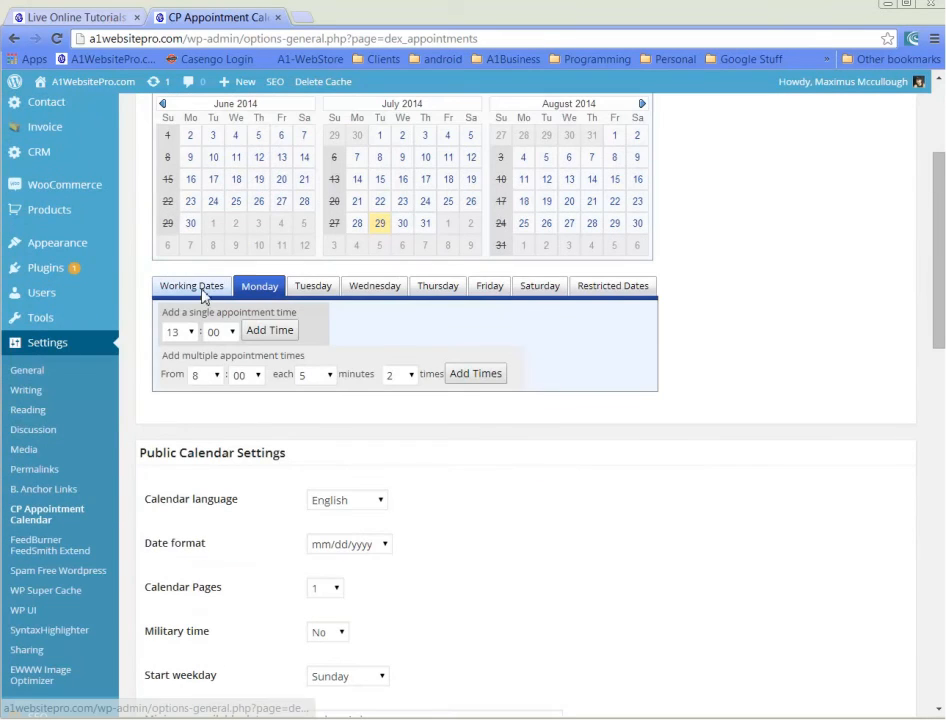
pyautogui.click(192, 286)
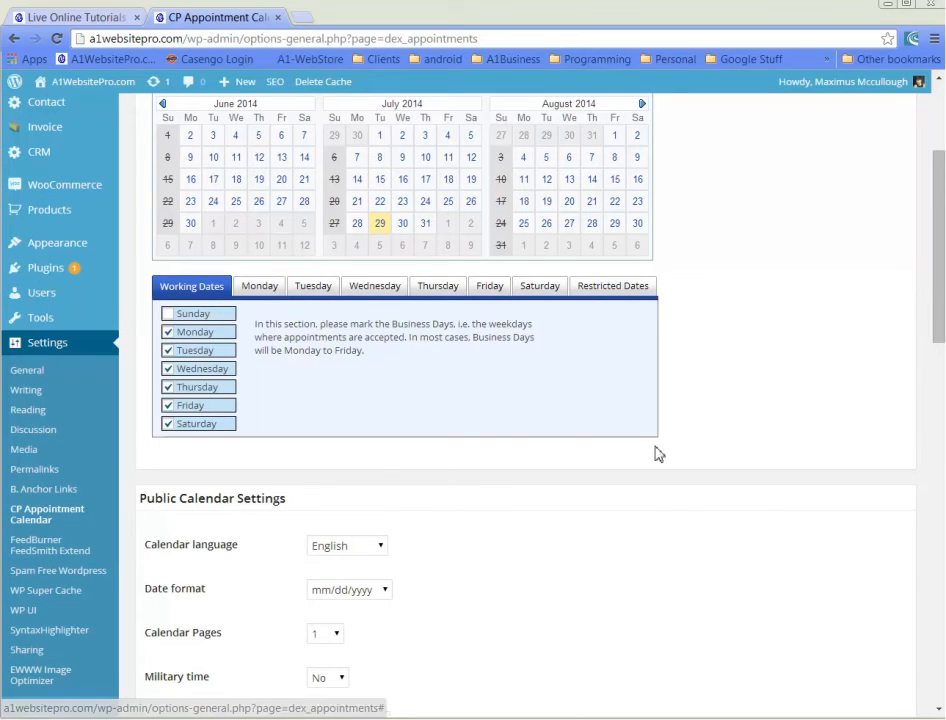
pyautogui.click(612, 284)
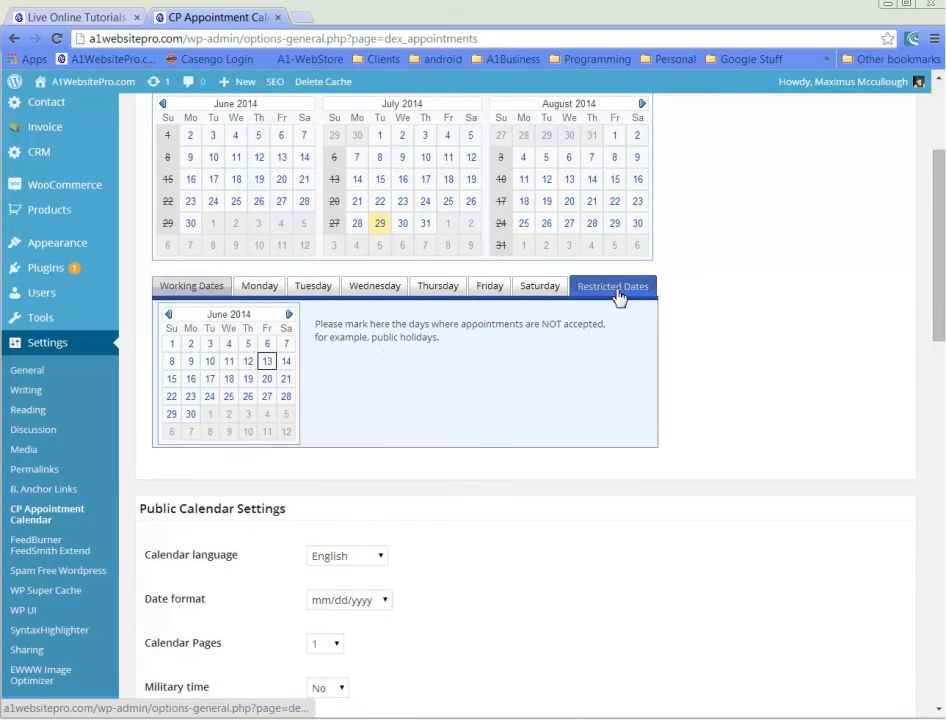
pyautogui.click(288, 314)
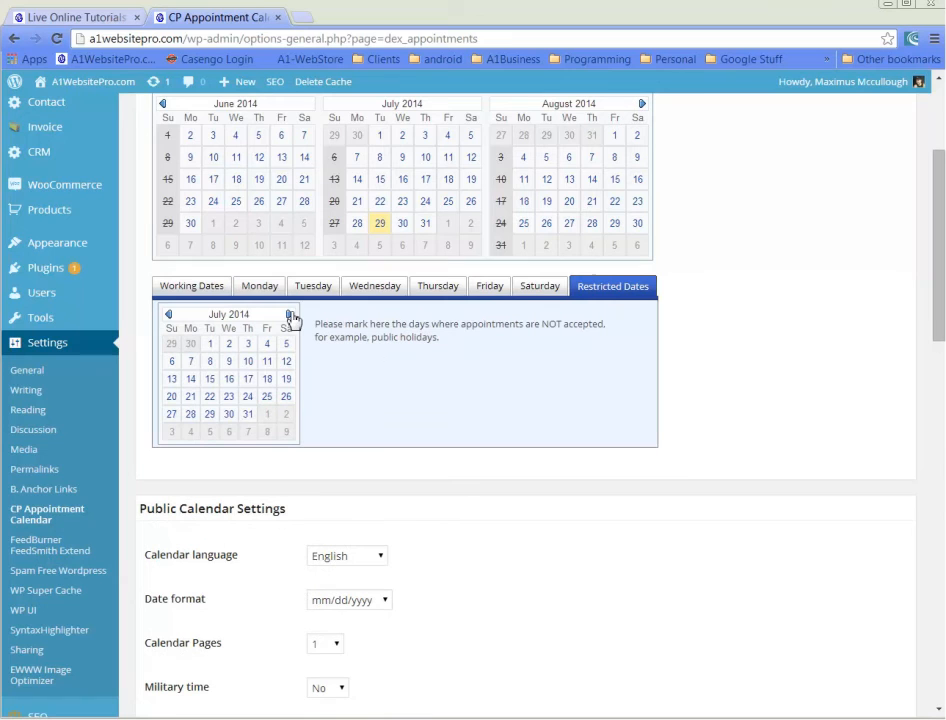
# Restrict July 27–31 and the Saturdays July 5, 12, 19 and 26.
pyautogui.click(172, 412)
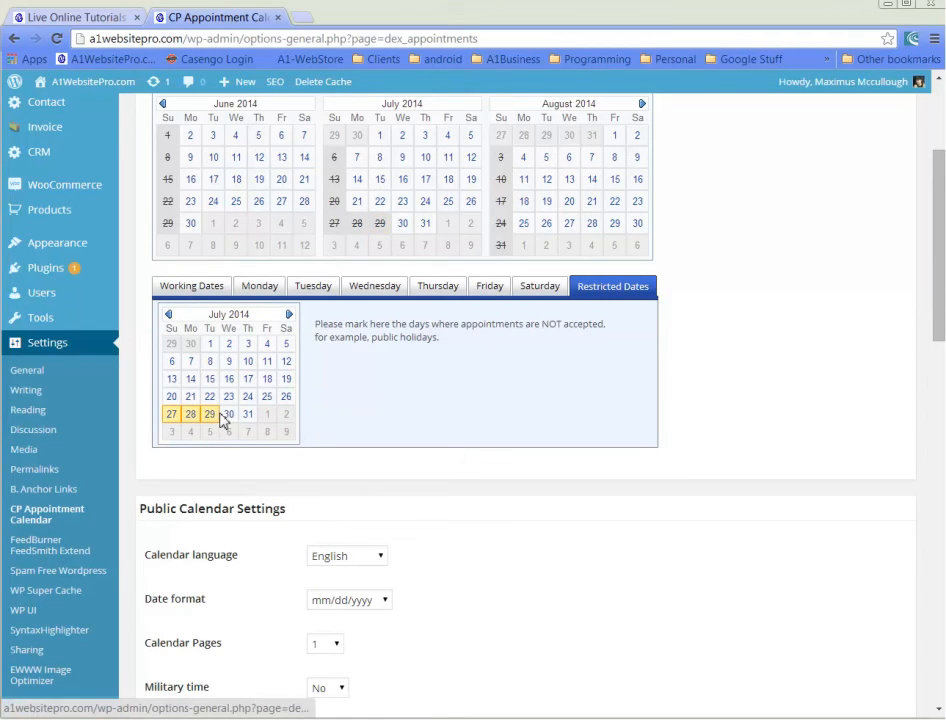
pyautogui.click(228, 412)
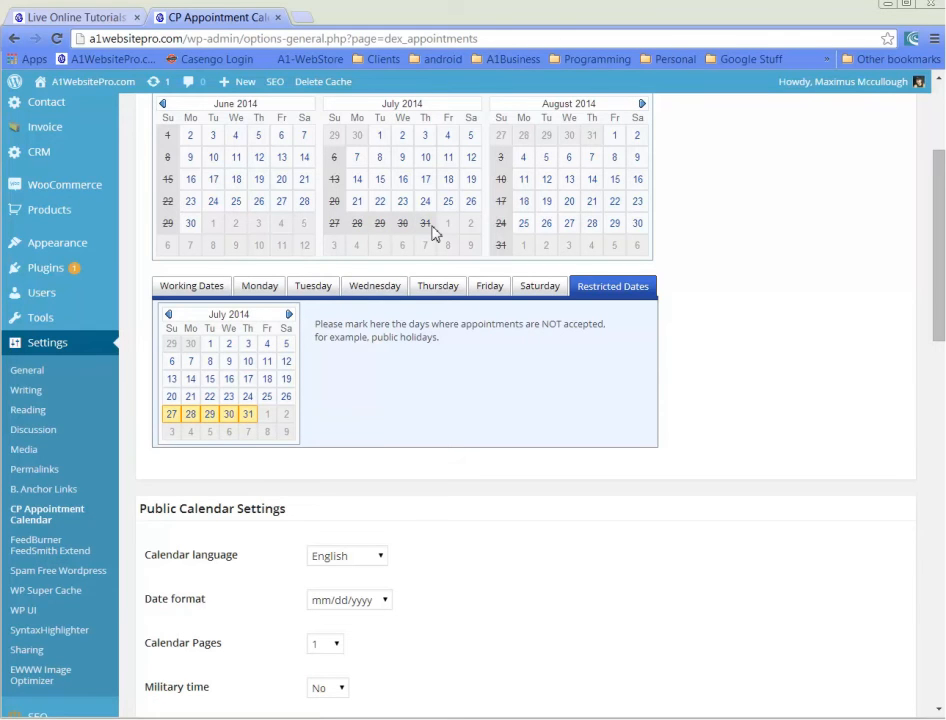
pyautogui.moveTo(288, 318)
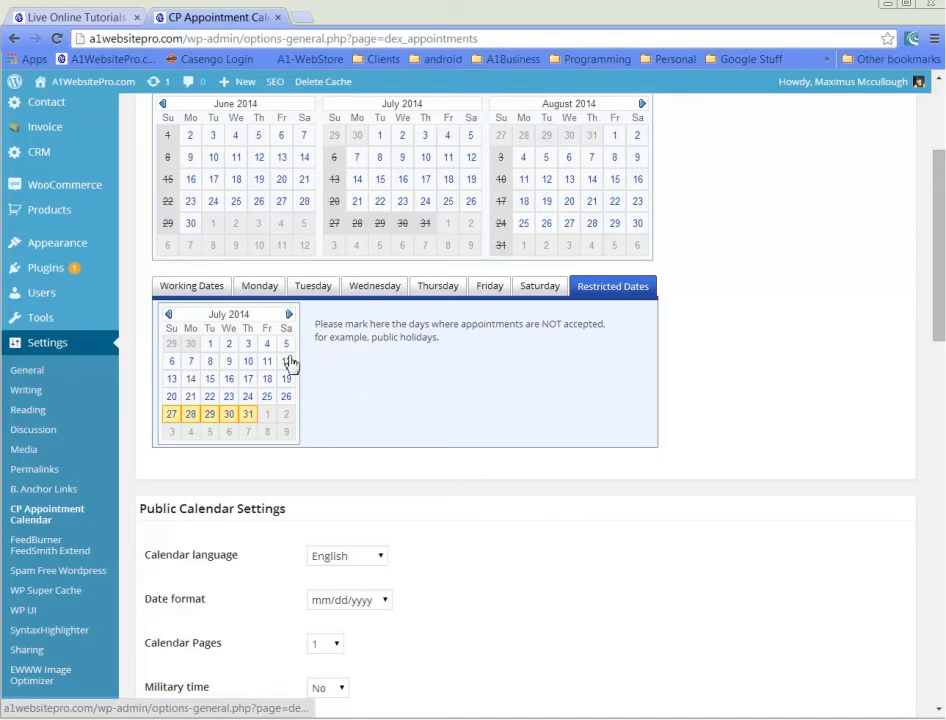
pyautogui.click(286, 360)
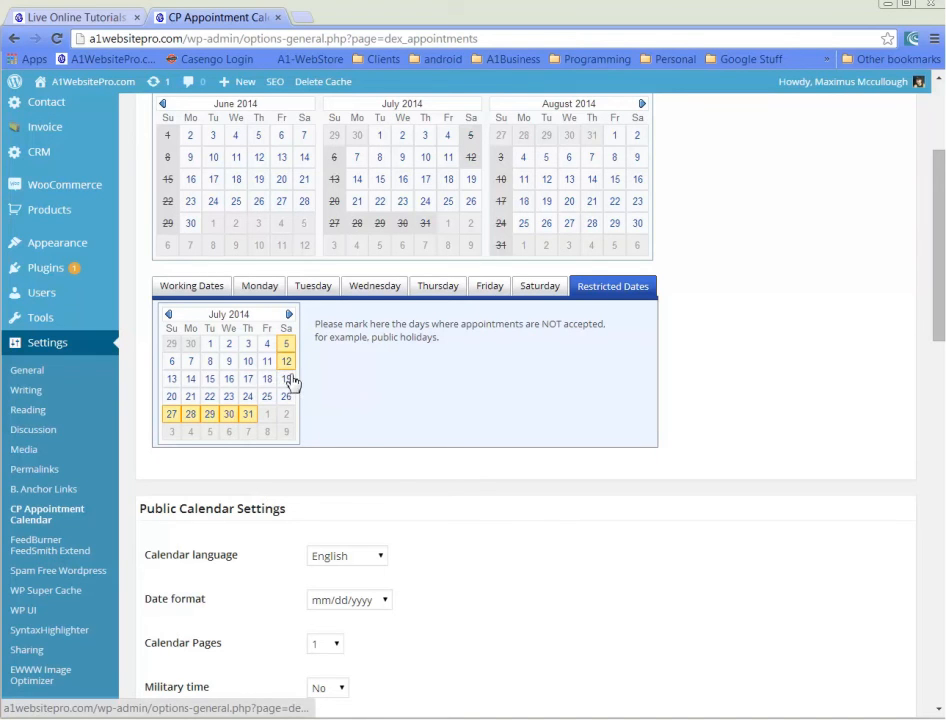
pyautogui.click(286, 380)
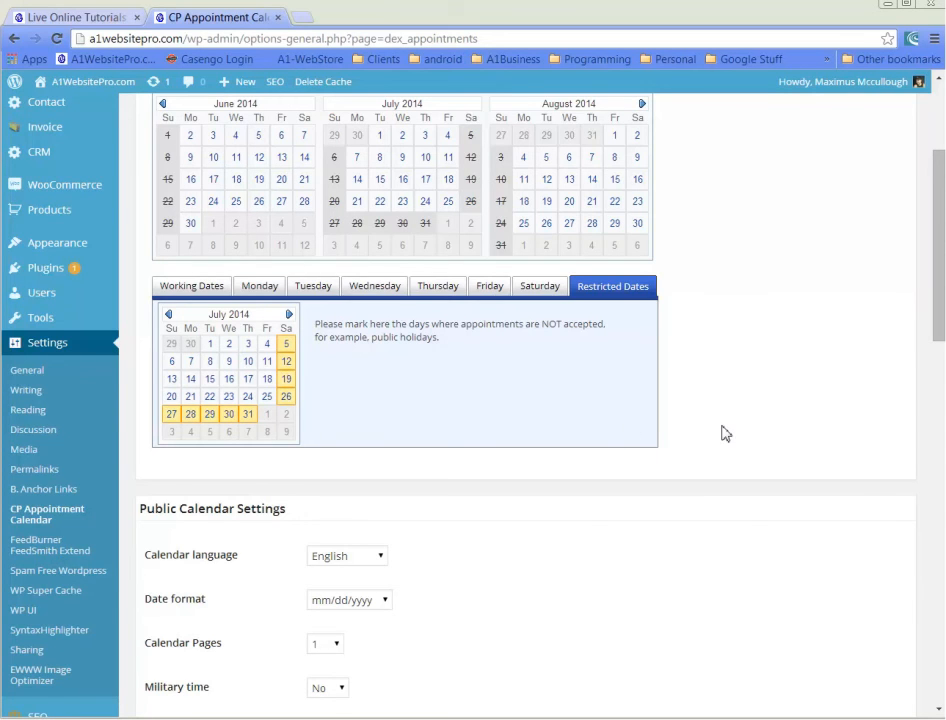
pyautogui.scroll(3)
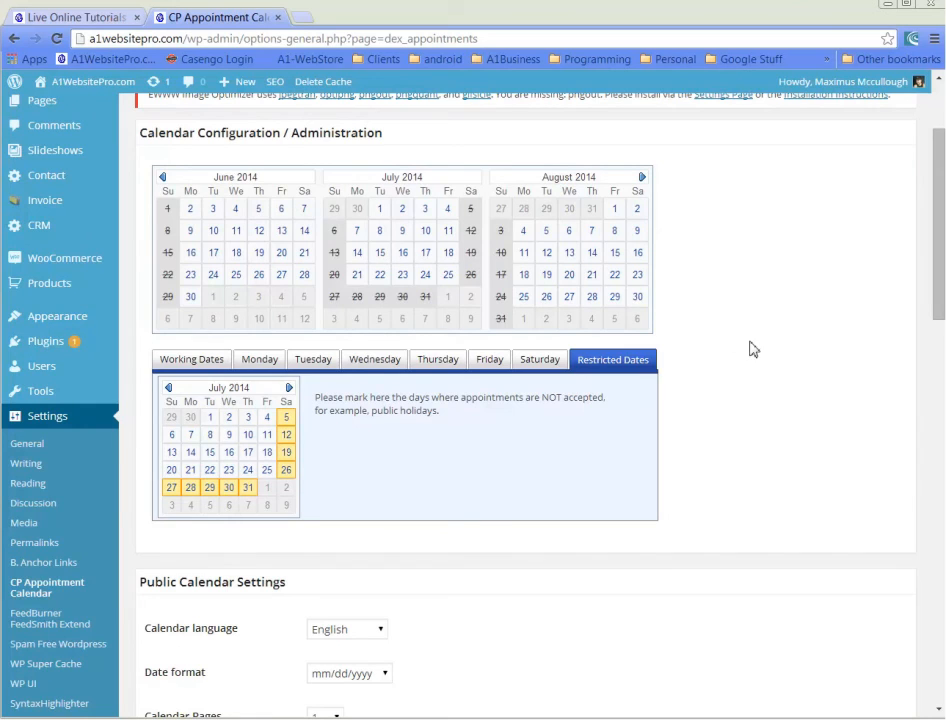
pyautogui.scroll(-3)
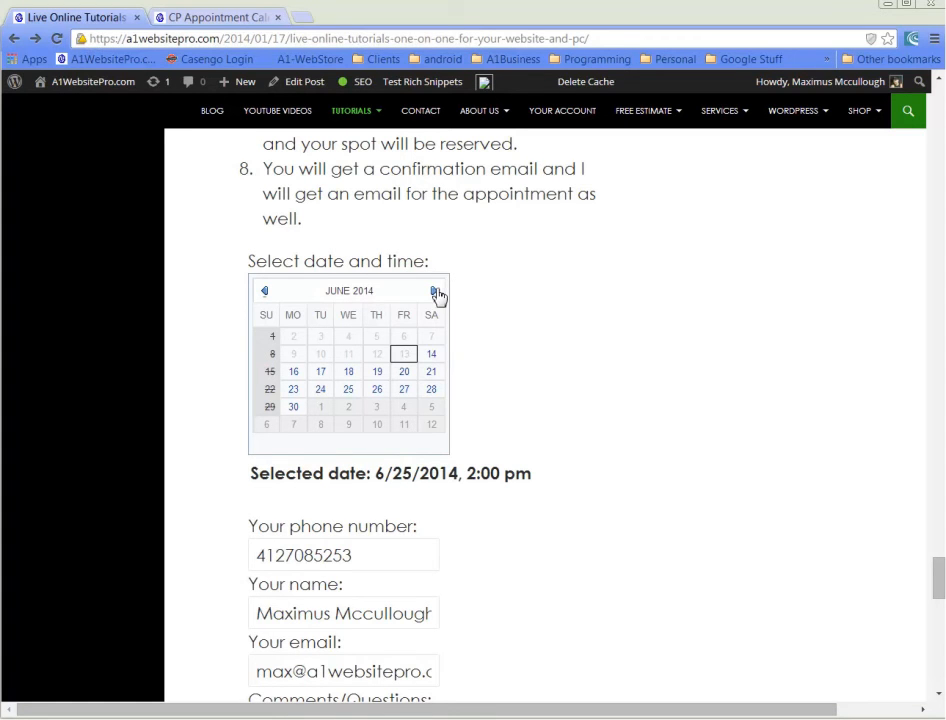
# Advance the booking calendar to July 2014 and reload the page.
pyautogui.click(432, 290)
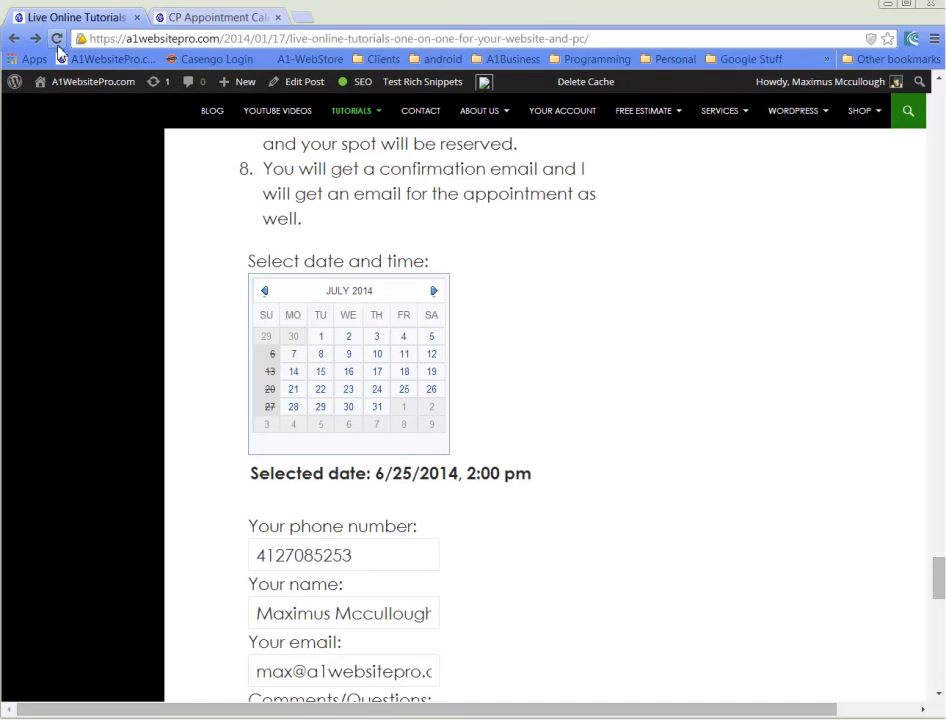
pyautogui.click(56, 36)
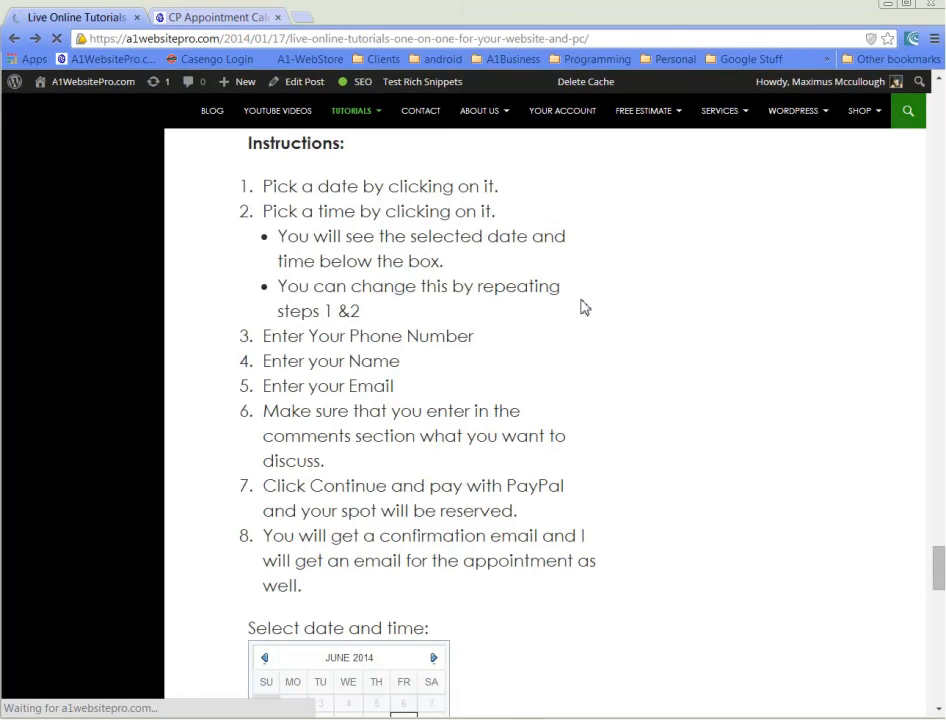
# View July 2014 on the booking calendar to confirm unavailable days, then return to calendar settings.
pyautogui.scroll(-3)
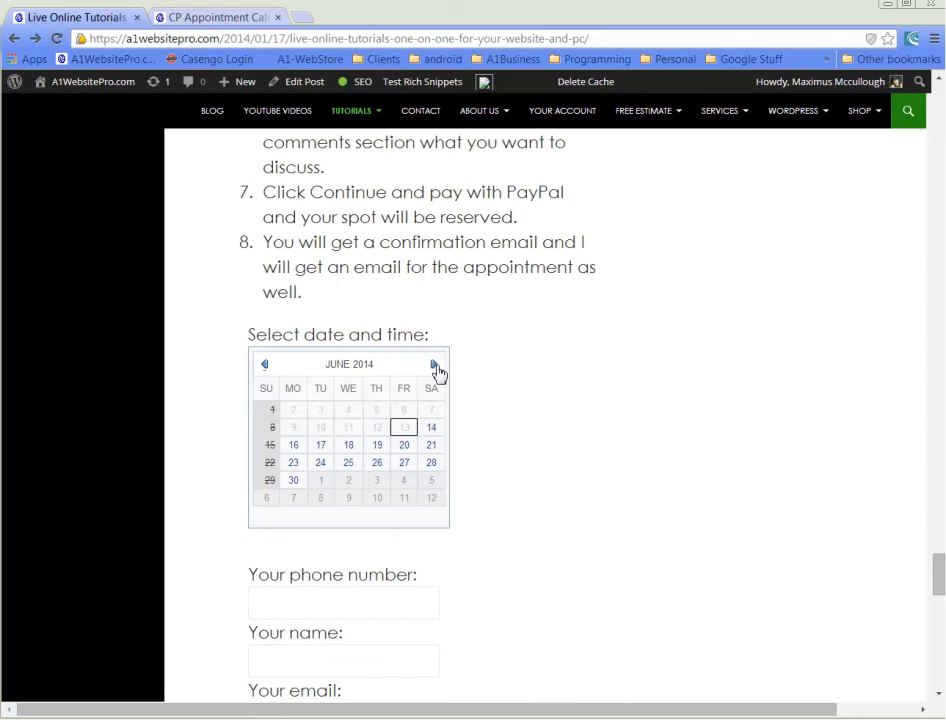
pyautogui.click(434, 364)
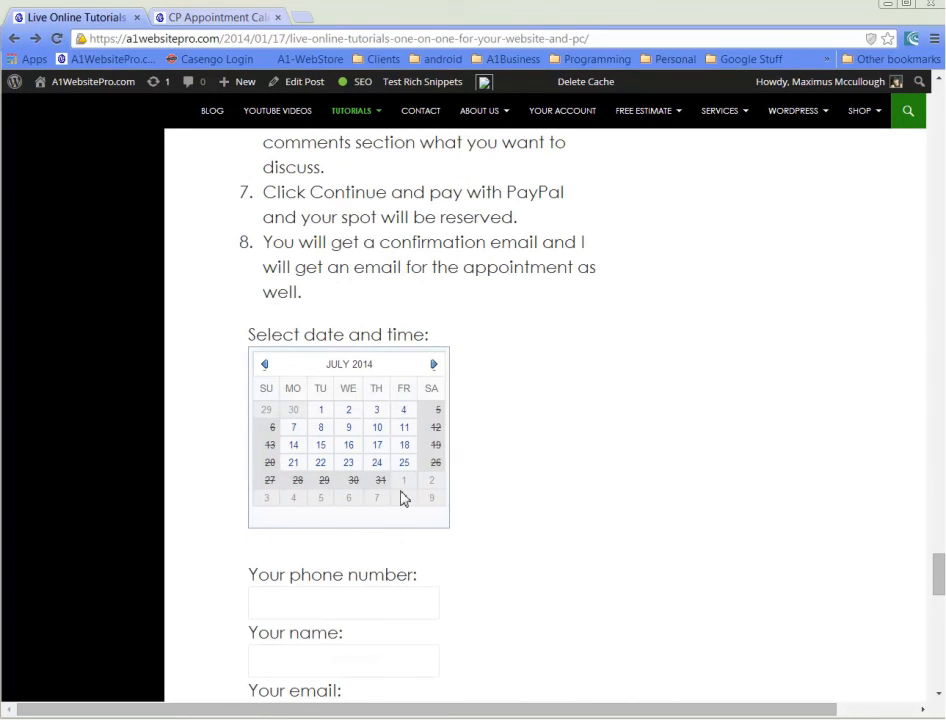
pyautogui.moveTo(560, 468)
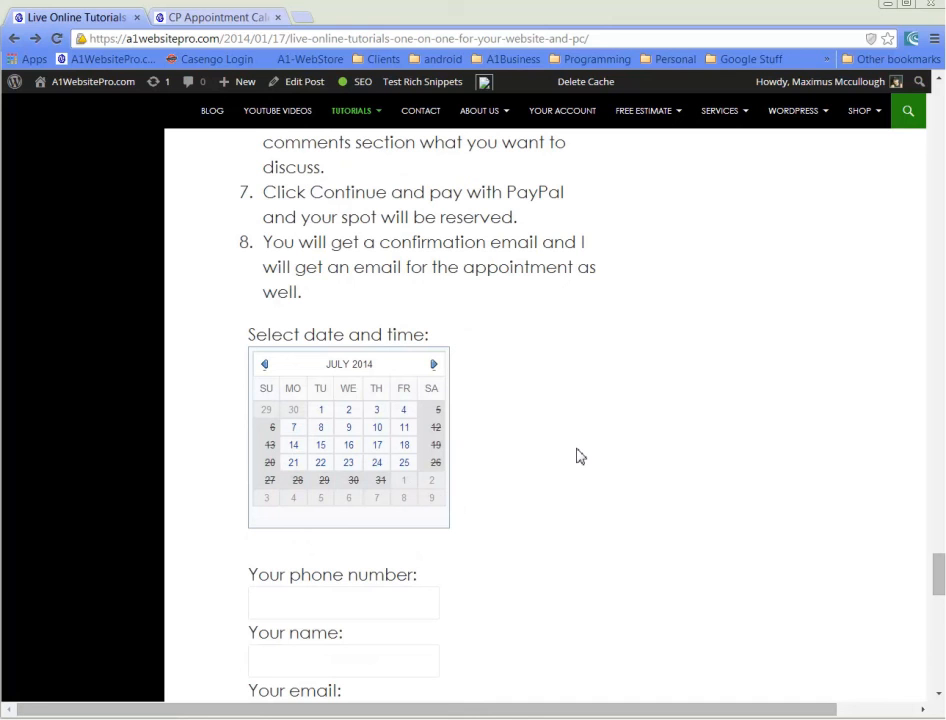
pyautogui.moveTo(556, 320)
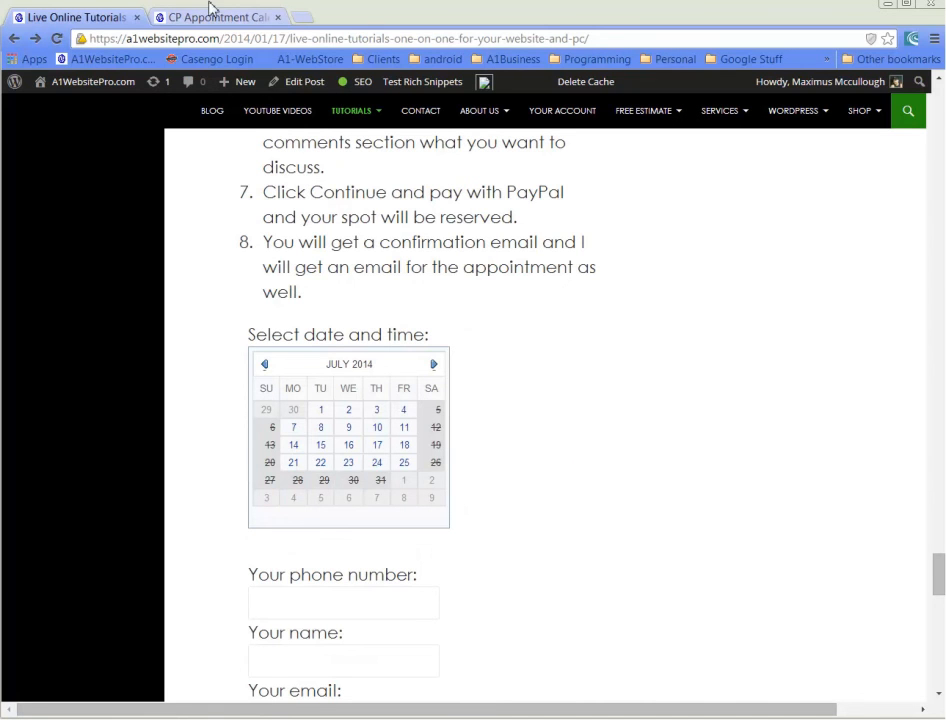
pyautogui.click(216, 16)
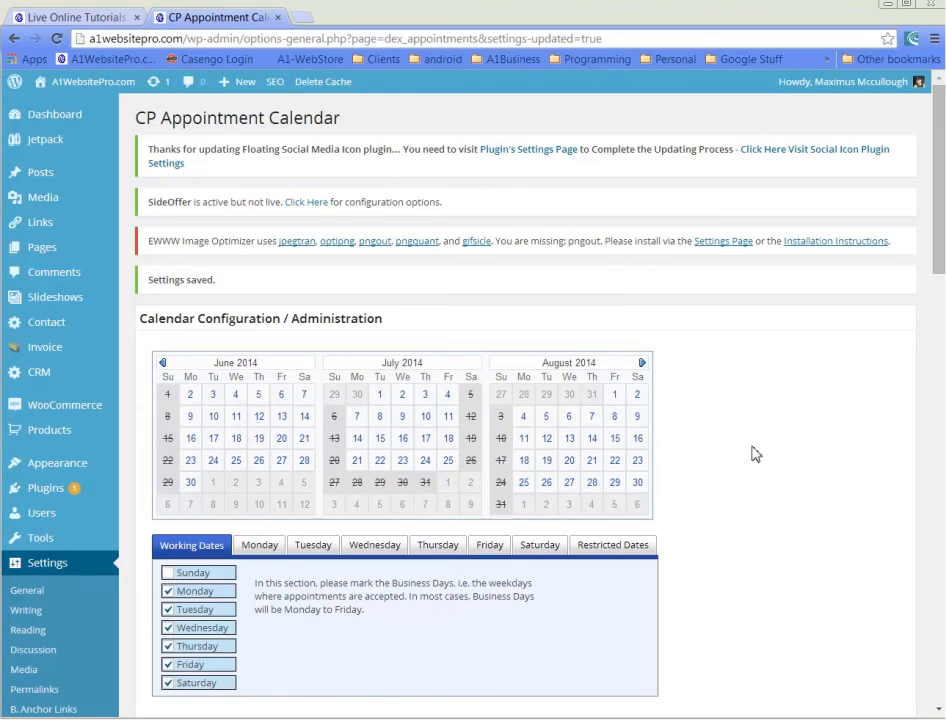